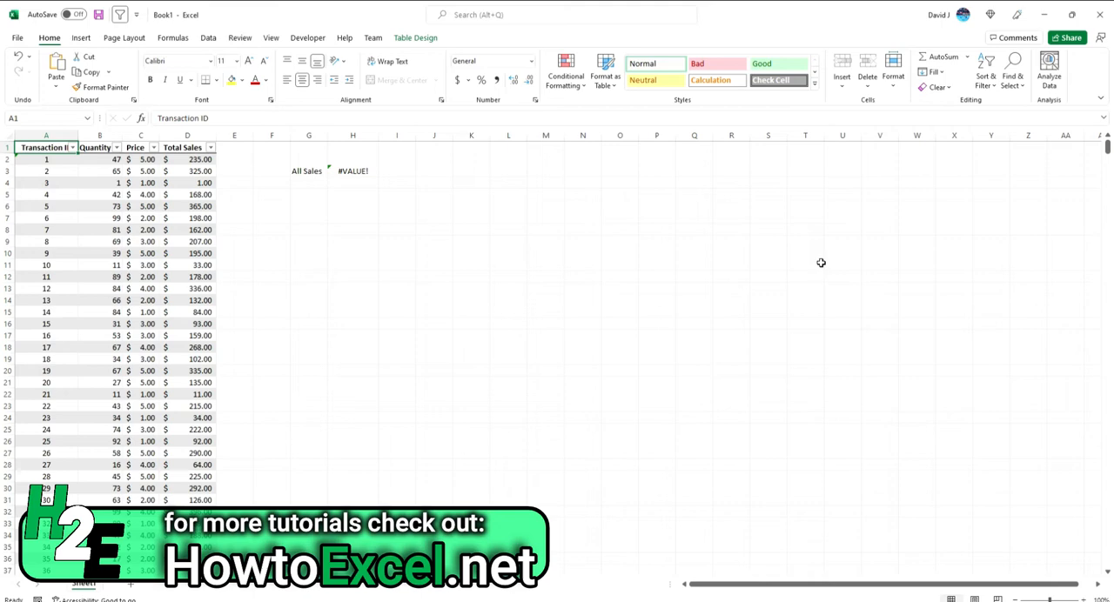
pyautogui.moveTo(293, 236)
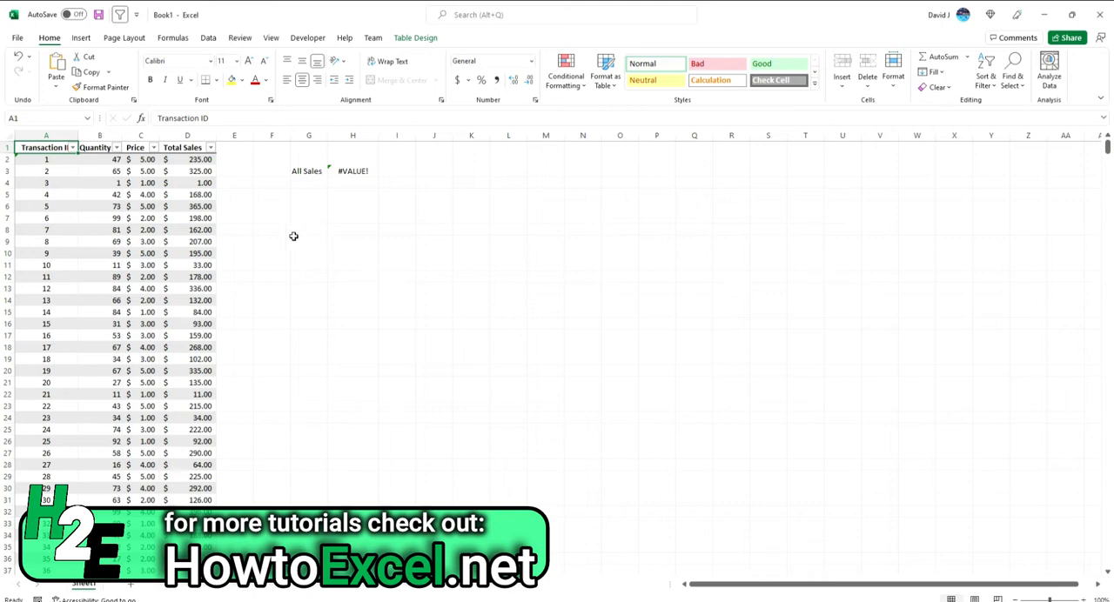
pyautogui.moveTo(133, 199)
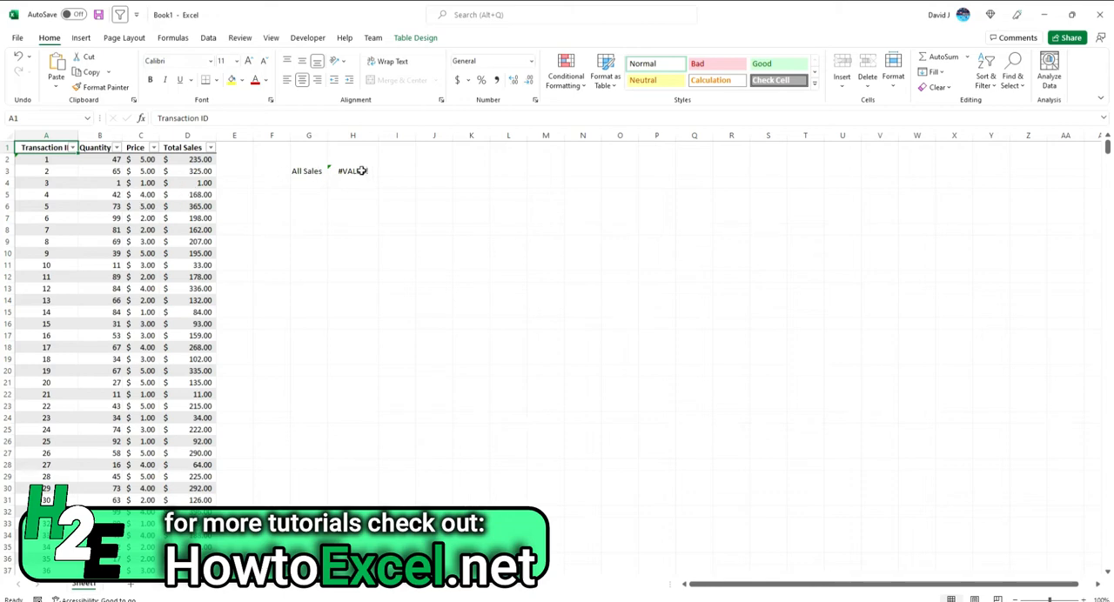
# Evaluate the All Sales =SUM(D:D) formula step by step to confirm it returns #VALUE!
pyautogui.click(352, 170)
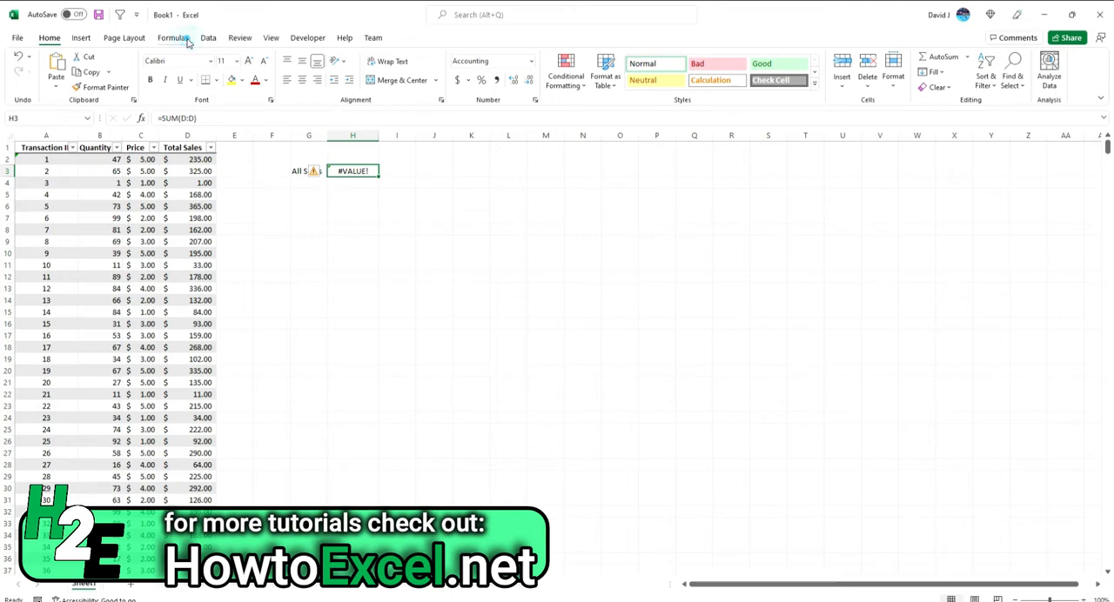
pyautogui.click(172, 39)
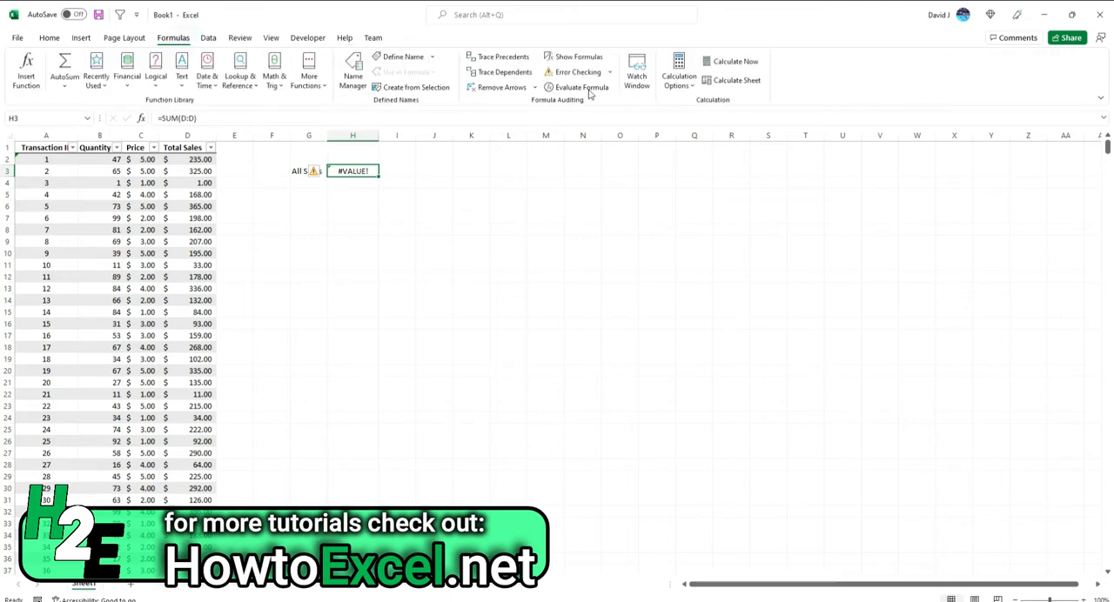
pyautogui.click(576, 87)
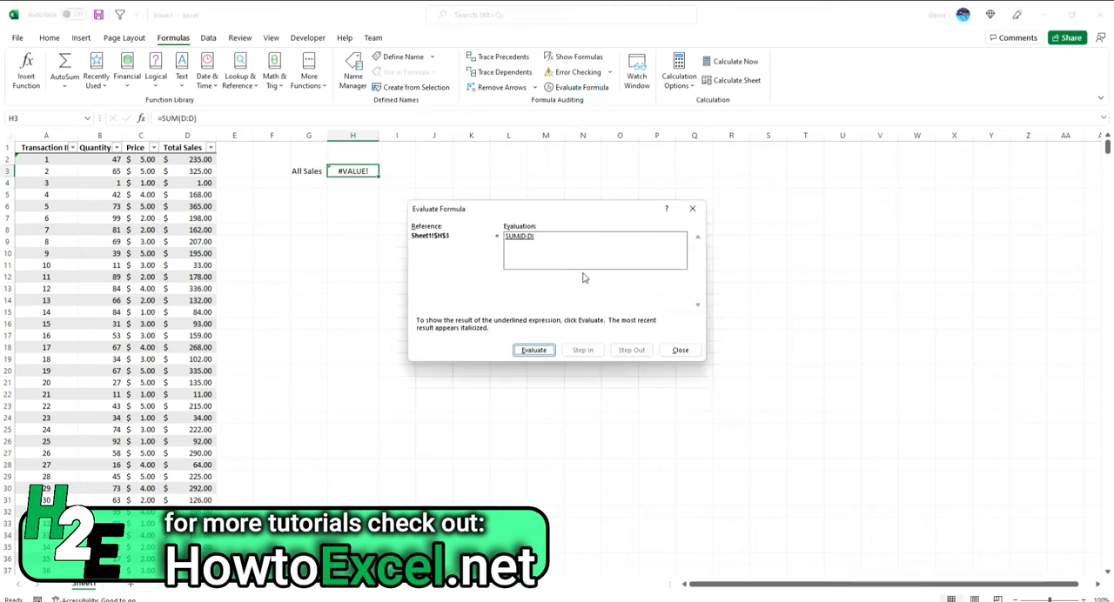
pyautogui.click(532, 348)
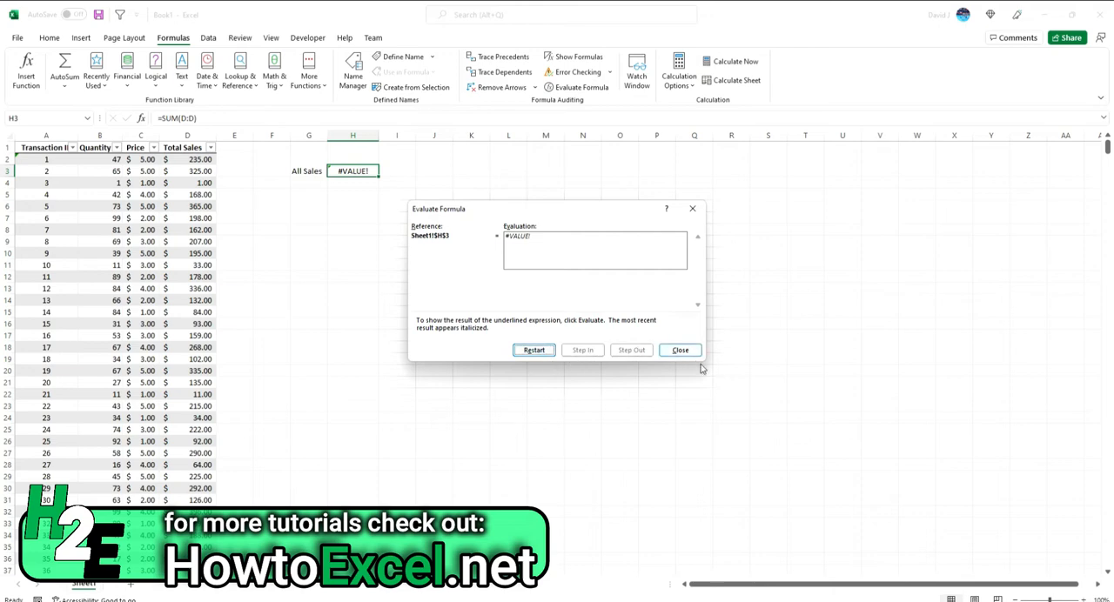
pyautogui.click(678, 349)
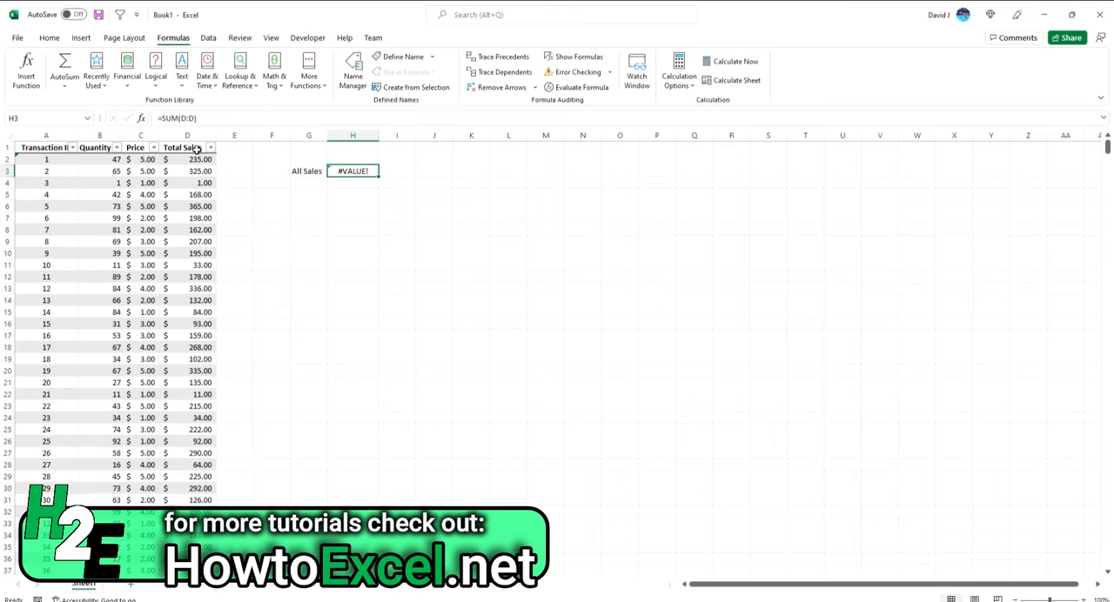
# Shorten the All Sales SUM to limited ranges like D1:D300, ending at $47,160.00.
pyautogui.doubleClick(351, 171)
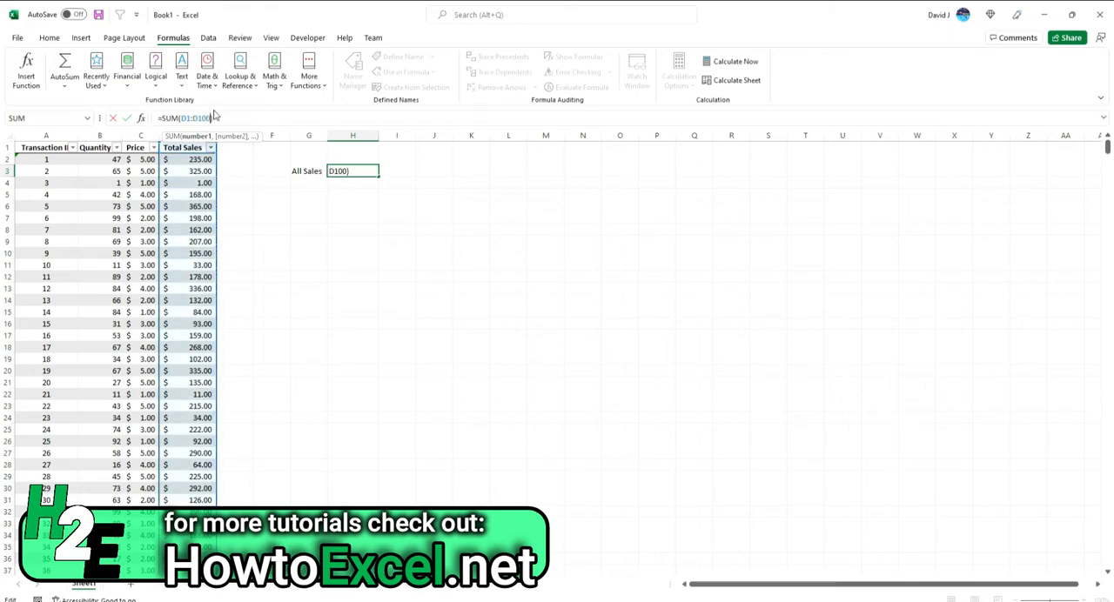
pyautogui.write('0')
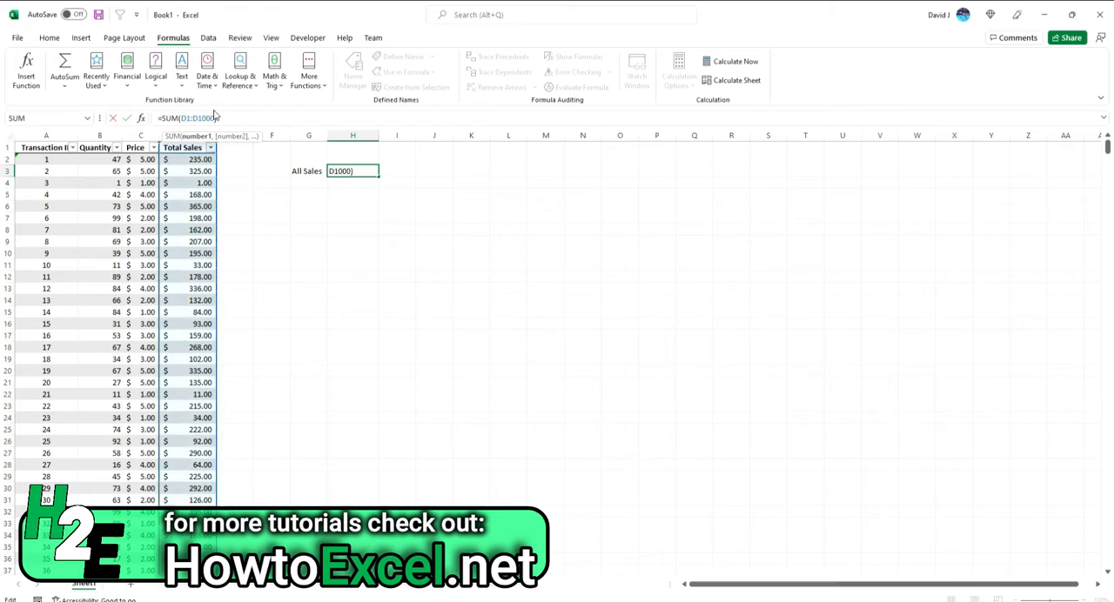
pyautogui.press('Enter')
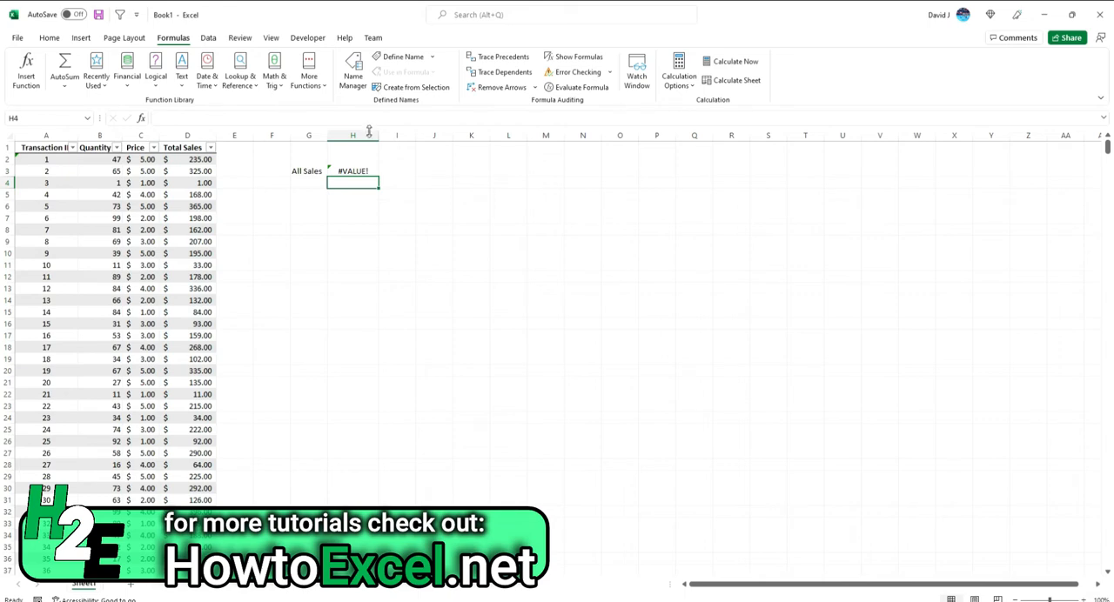
pyautogui.click(352, 171)
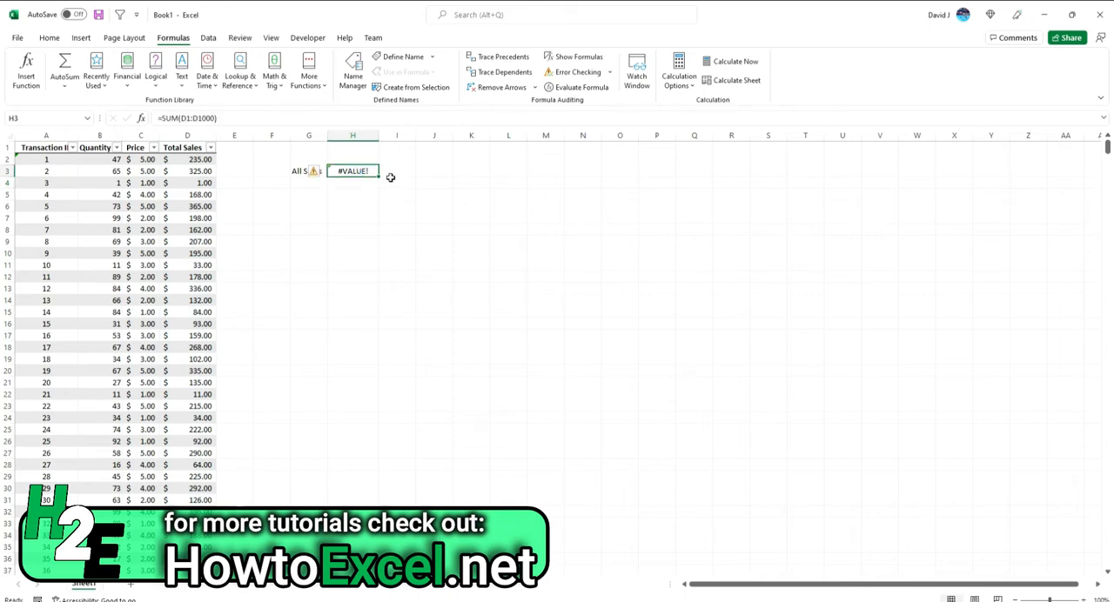
pyautogui.moveTo(390, 179)
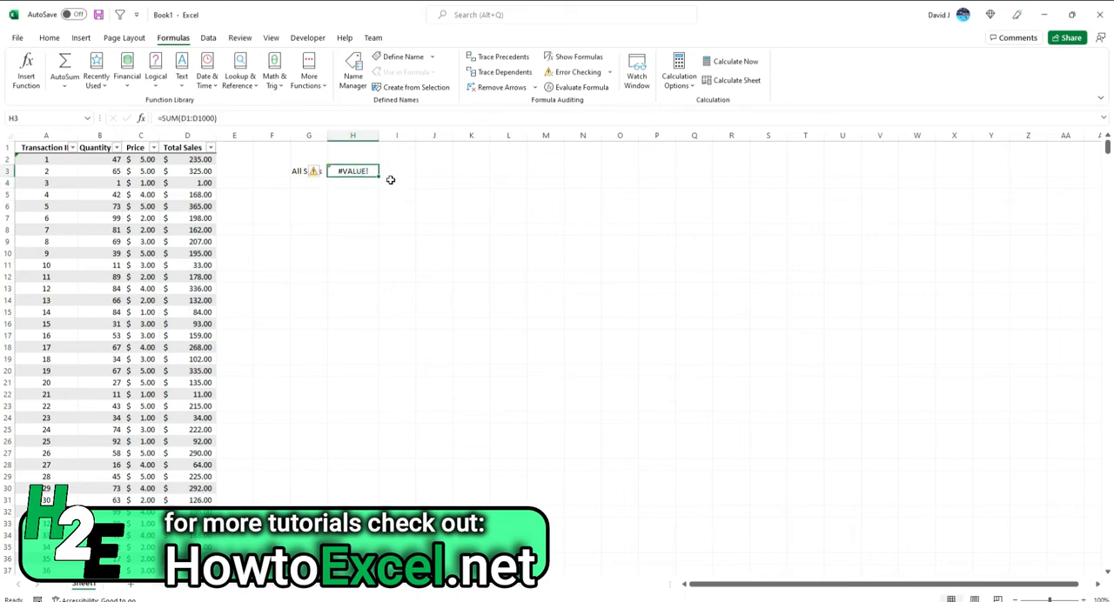
pyautogui.doubleClick(352, 170)
pyautogui.write('8')
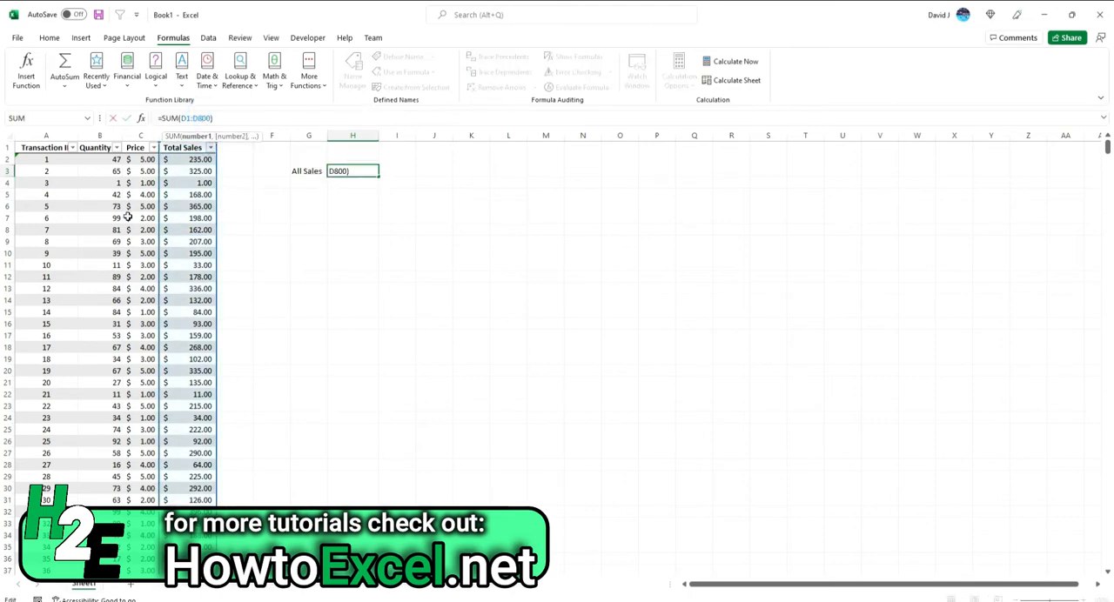
pyautogui.press('enter')
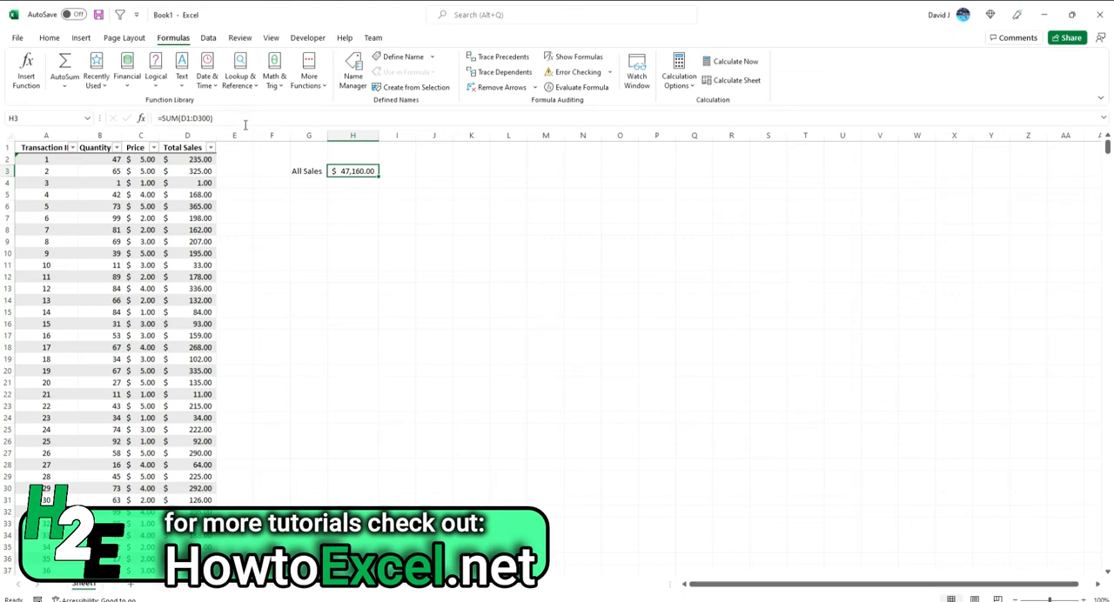
pyautogui.moveTo(242, 153)
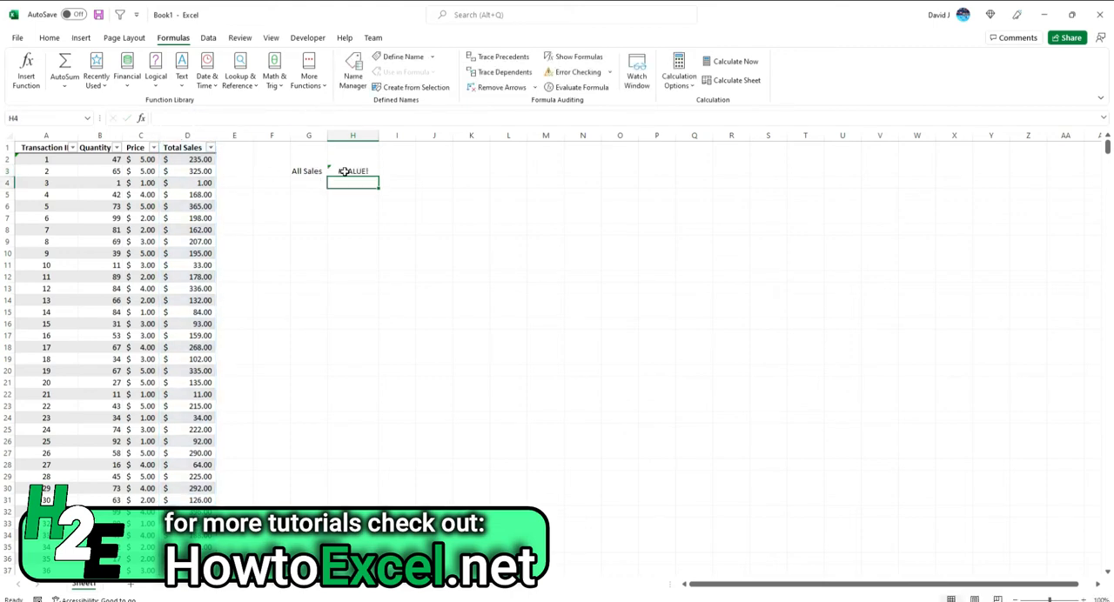
# Scroll down to row 301 and select its Total Sales cell showing #VALUE! (=B301*C301).
pyautogui.click(352, 170)
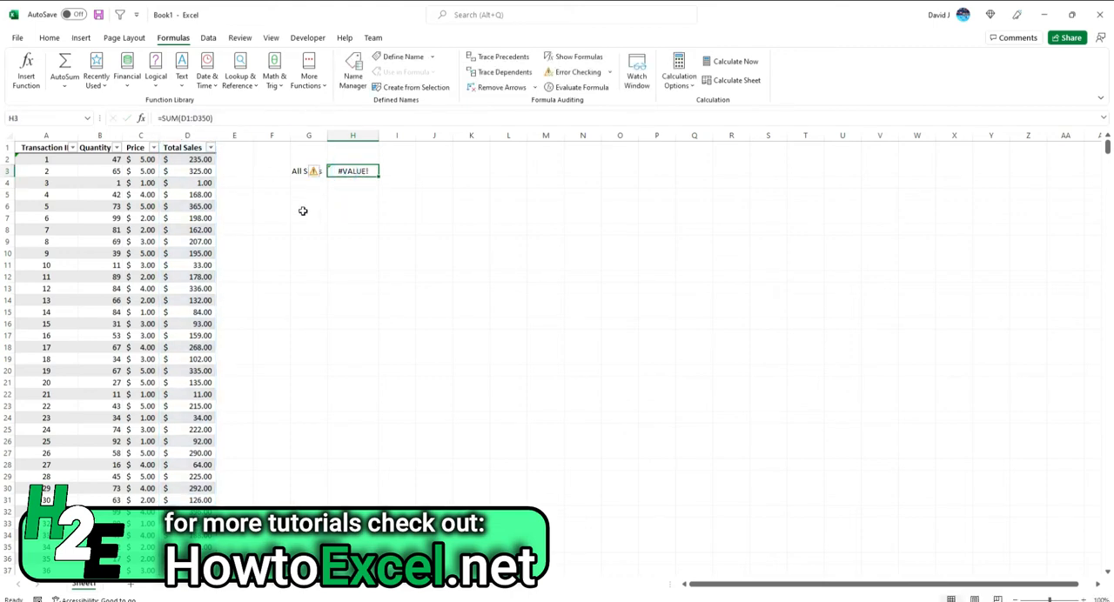
pyautogui.scroll(-3)
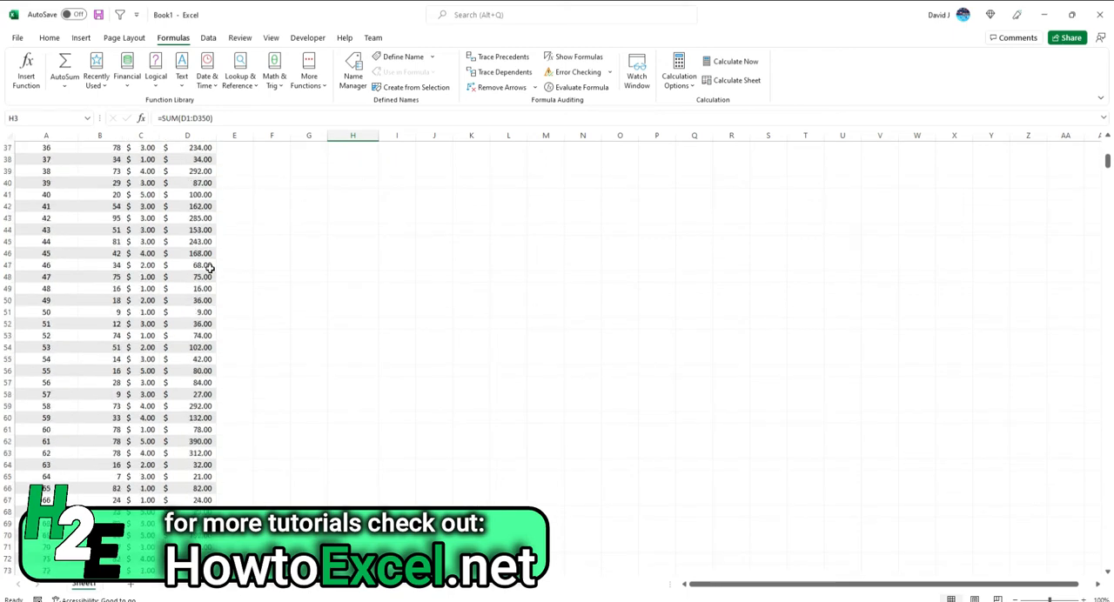
pyautogui.scroll(-3)
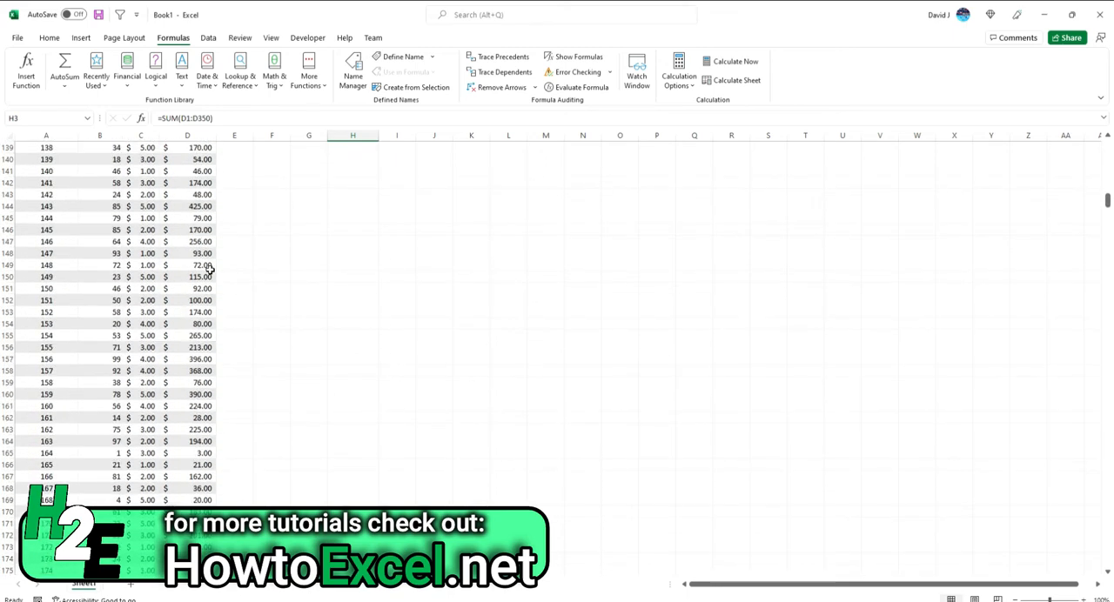
pyautogui.scroll(-3)
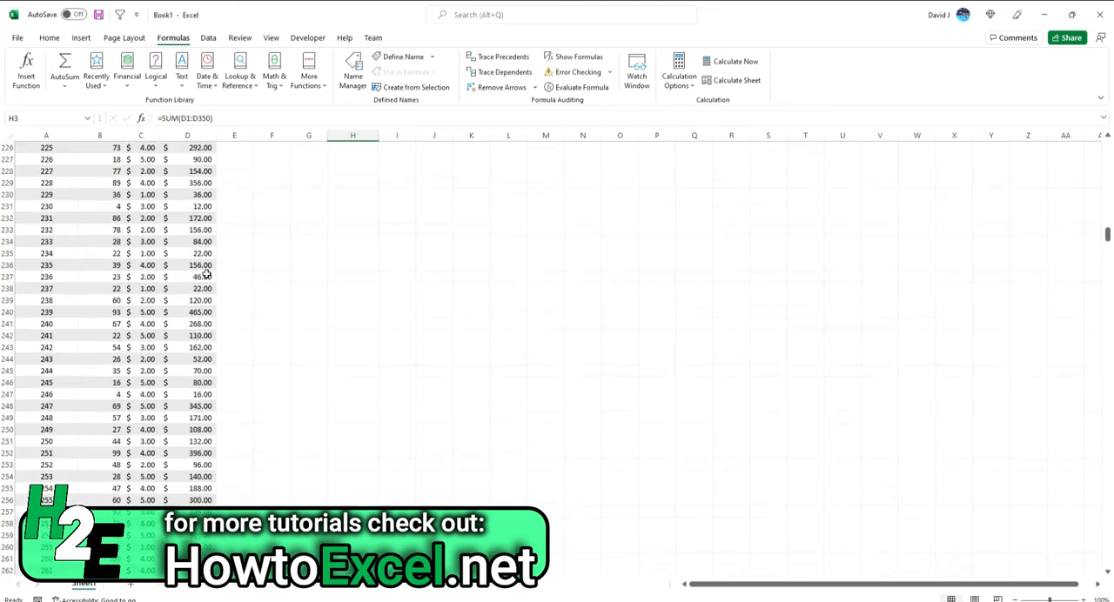
pyautogui.scroll(-3)
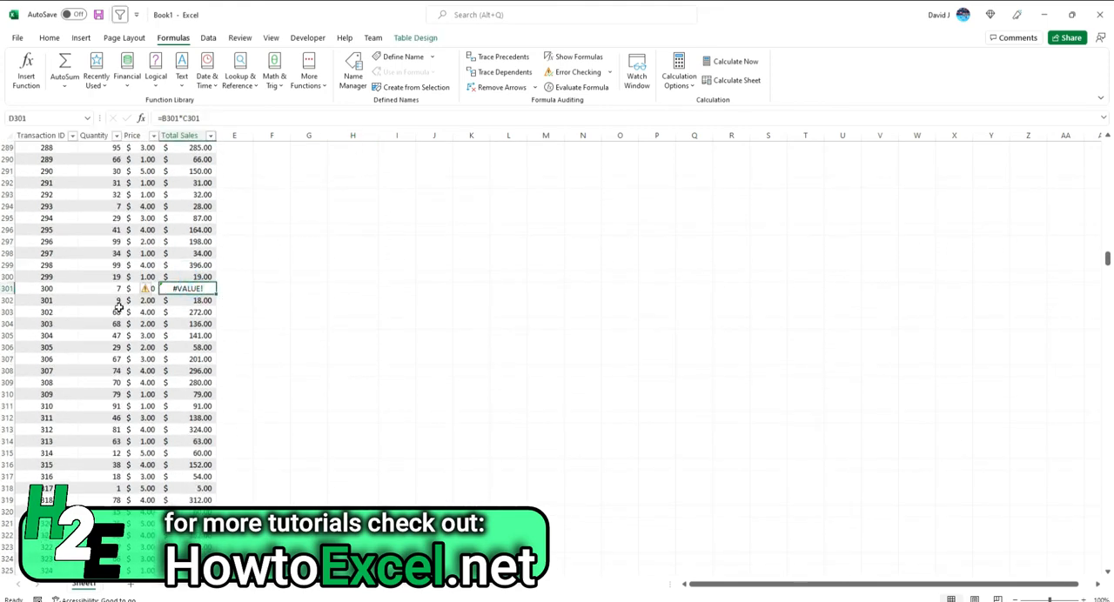
pyautogui.click(47, 289)
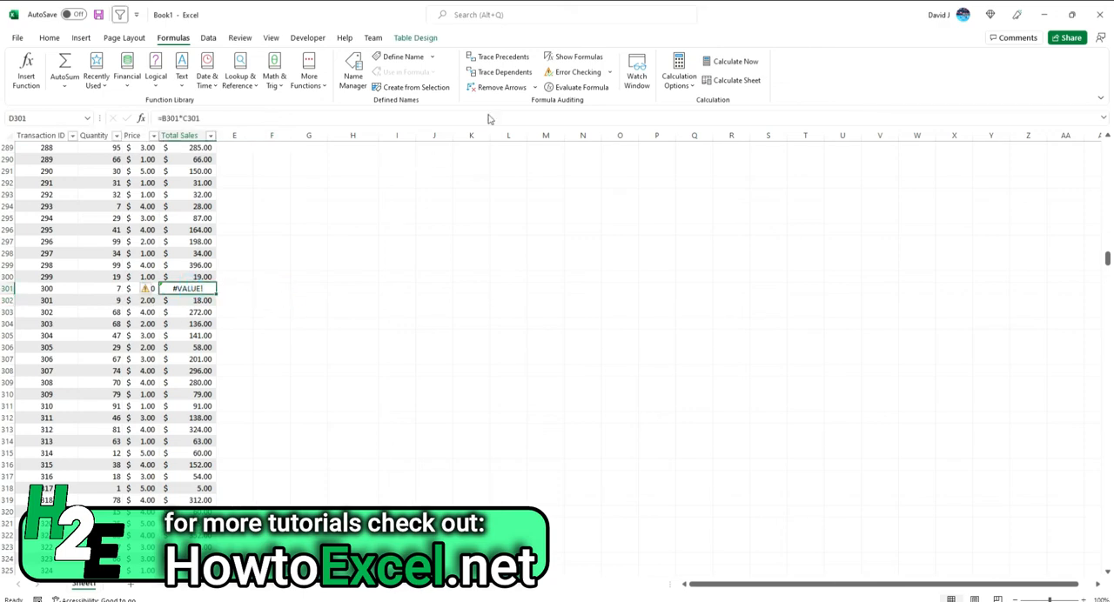
# Evaluate B301*C301 step by step, revealing the quantity 7 is stored as text.
pyautogui.click(577, 87)
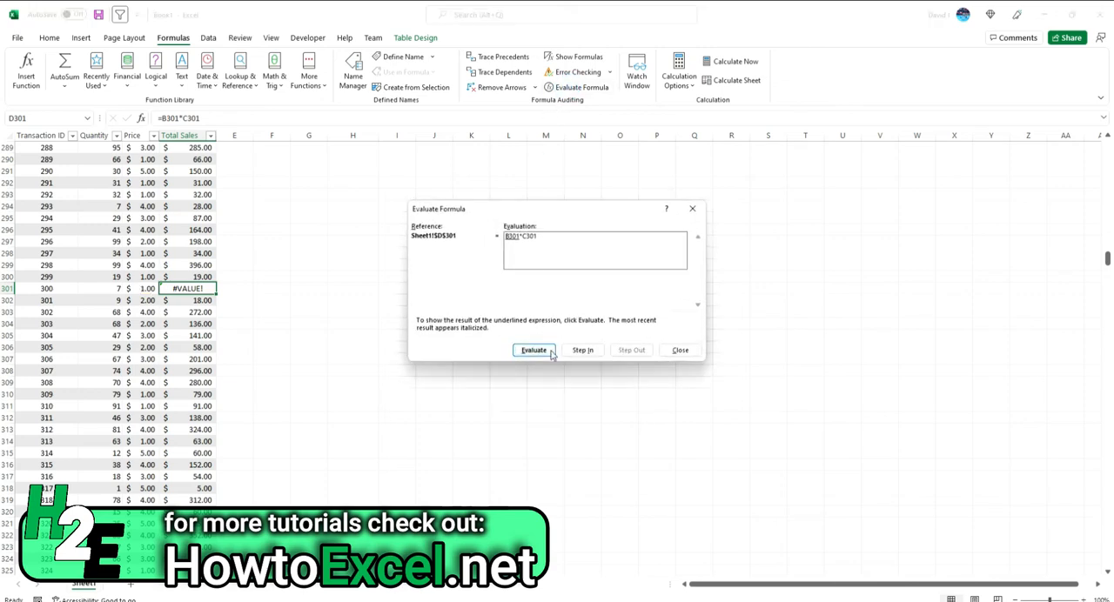
pyautogui.click(533, 349)
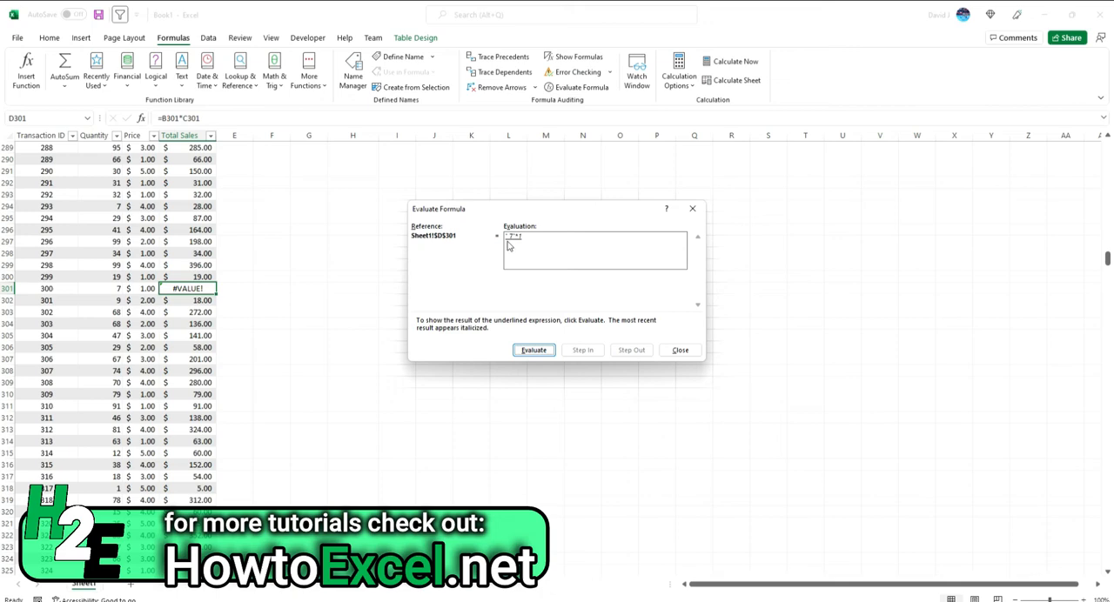
pyautogui.moveTo(511, 247)
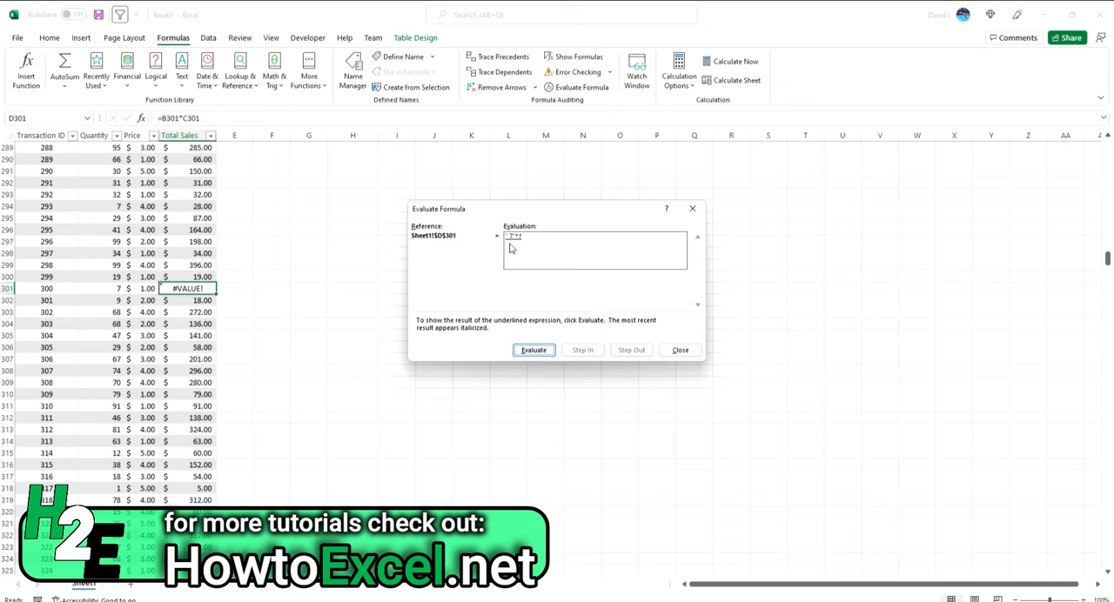
pyautogui.click(679, 348)
pyautogui.write('=SUM(D1:D350)')
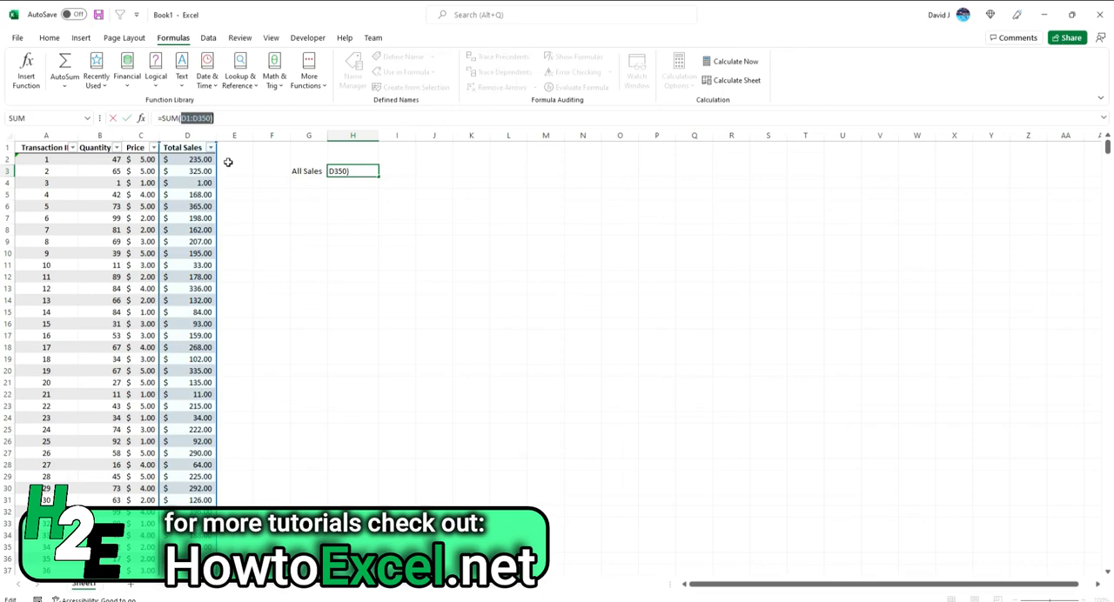
# Restore All Sales to =SUM(D:D), now totalling $171,152.00 without error.
pyautogui.press('enter')
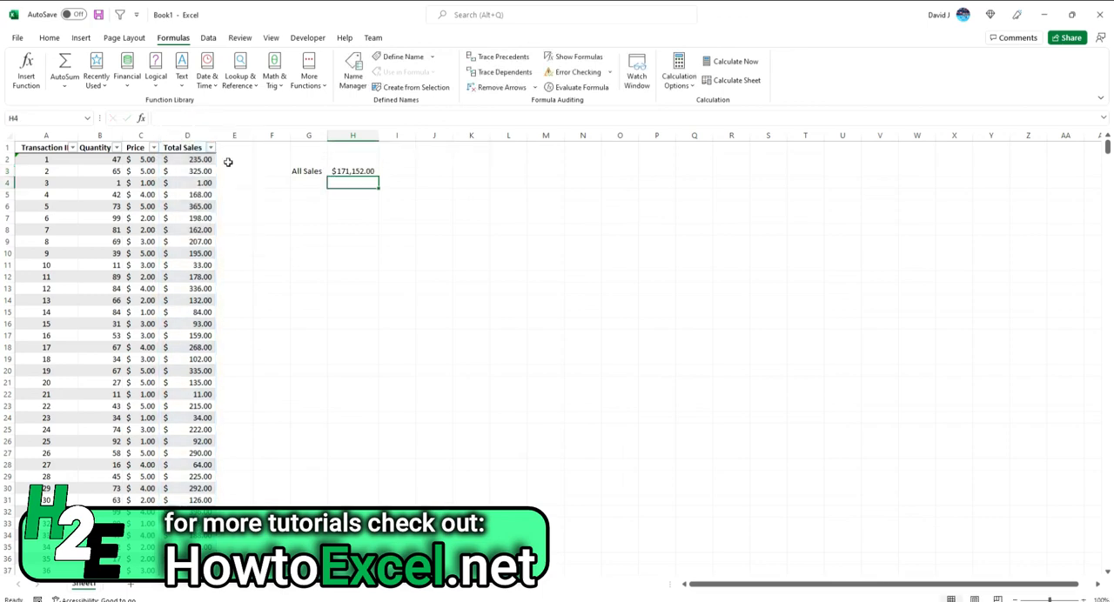
pyautogui.click(351, 171)
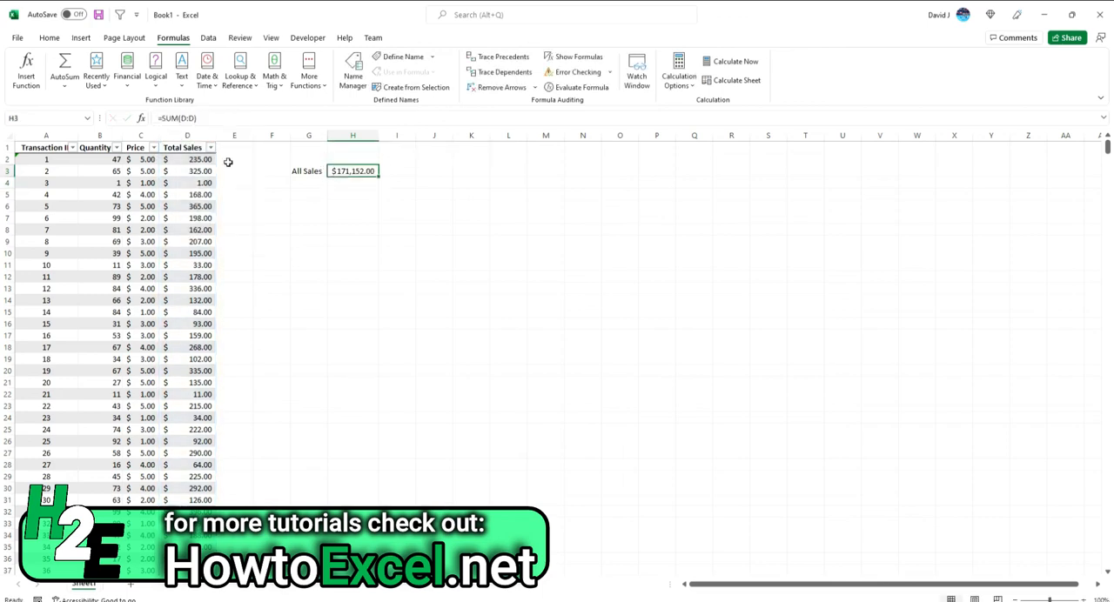